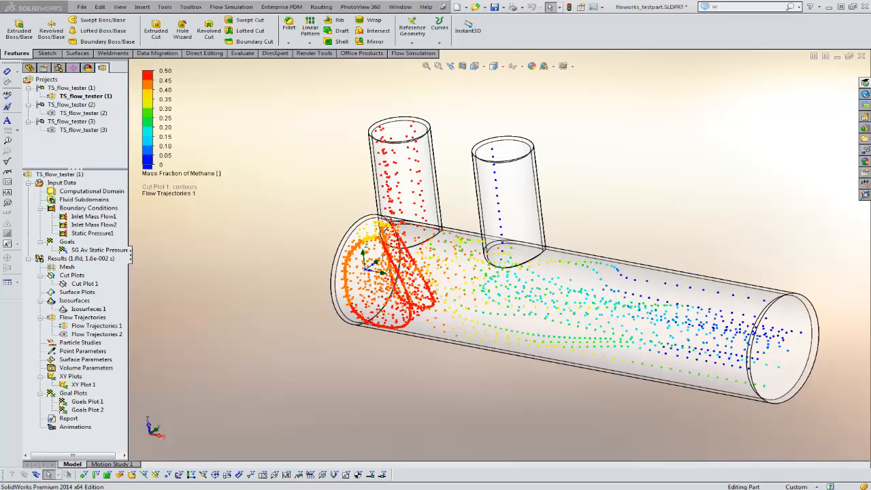
{"action": "mouse_move", "coordinate": [175, 317]}
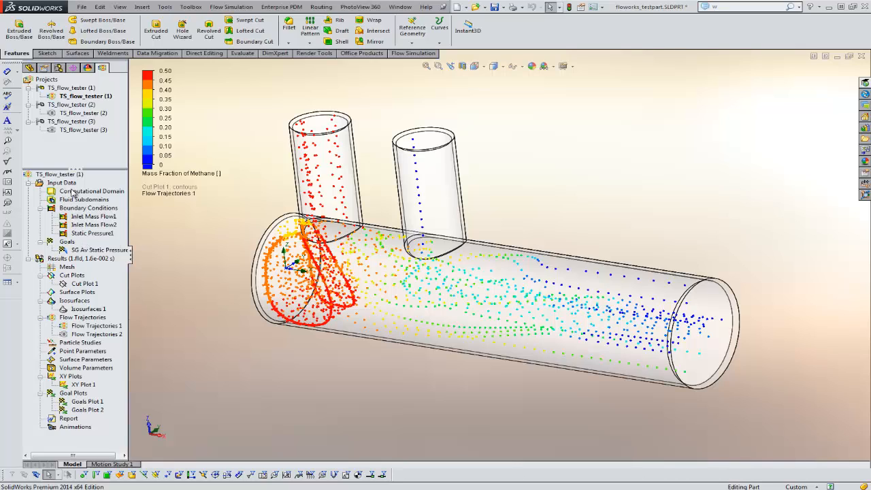
{"action": "mouse_move", "coordinate": [209, 230]}
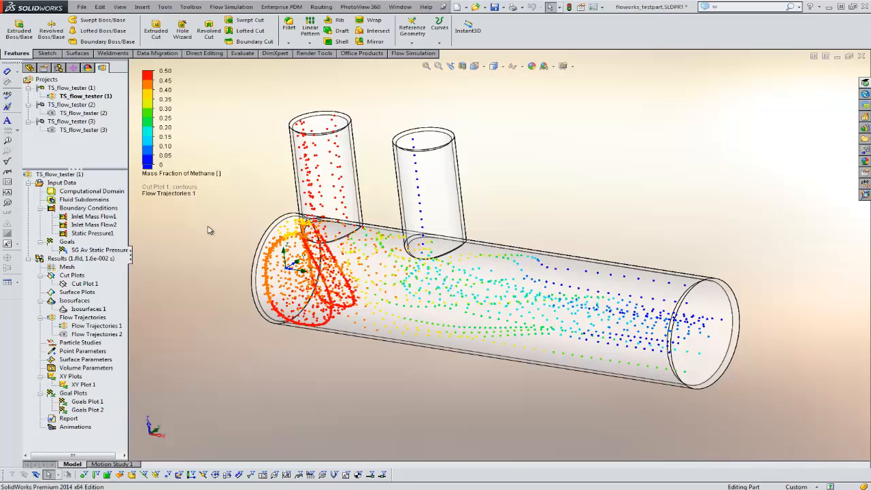
{"action": "mouse_move", "coordinate": [193, 229]}
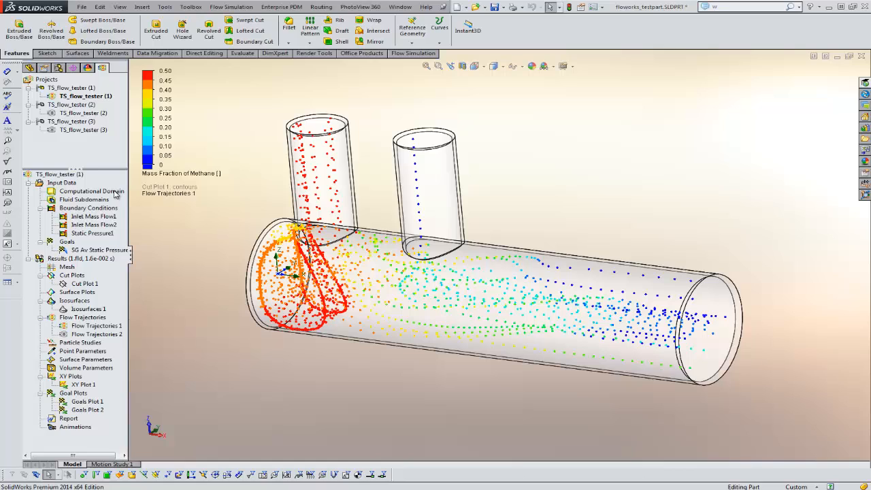
- Inspect the mixing tube's feature history, inlet mass flow and outlet static pressure conditions
{"action": "left_click", "coordinate": [28, 67]}
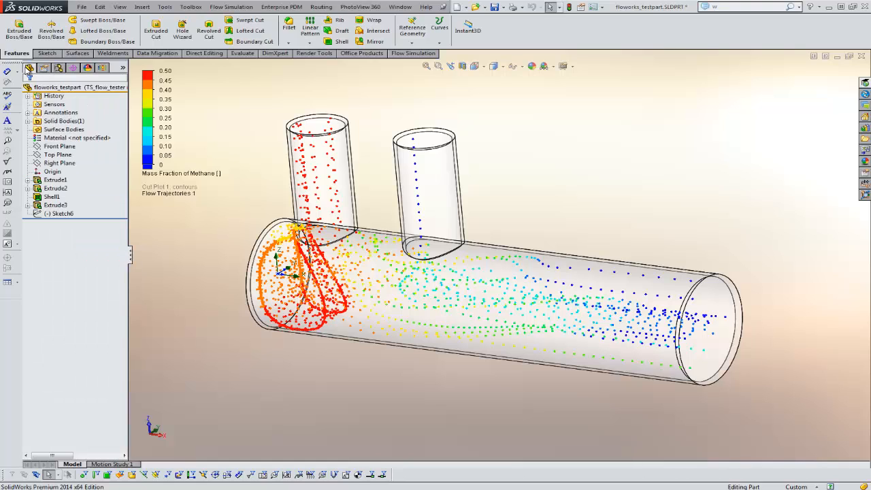
{"action": "left_click", "coordinate": [55, 205]}
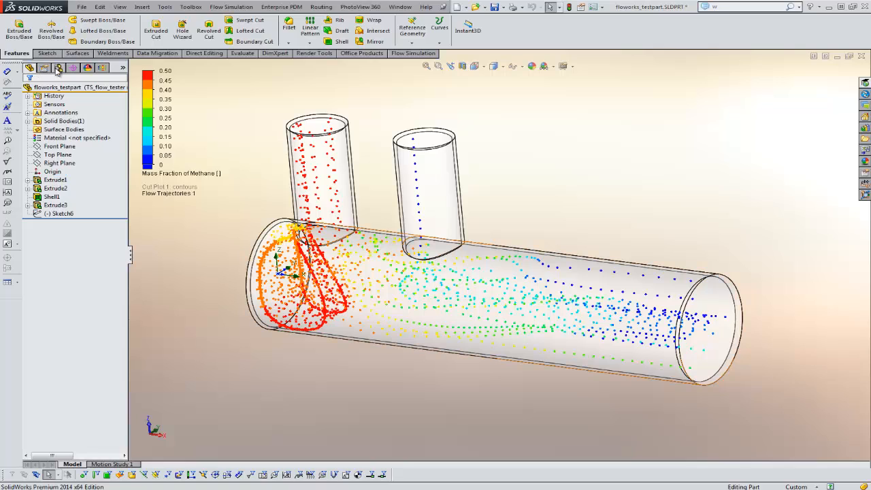
{"action": "mouse_move", "coordinate": [102, 68]}
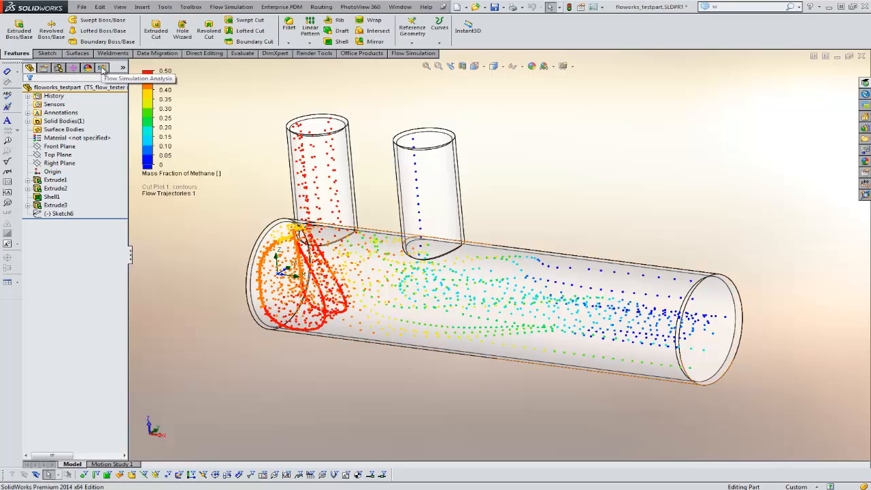
{"action": "left_click", "coordinate": [103, 67]}
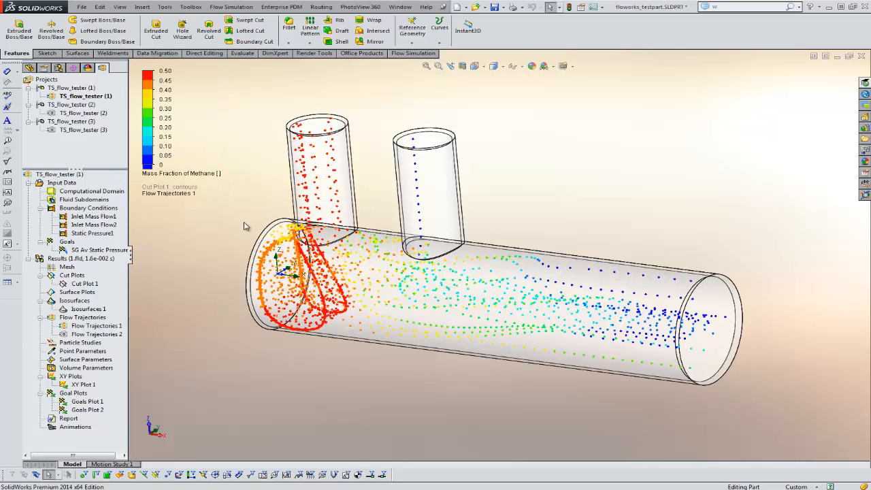
{"action": "left_click", "coordinate": [93, 216]}
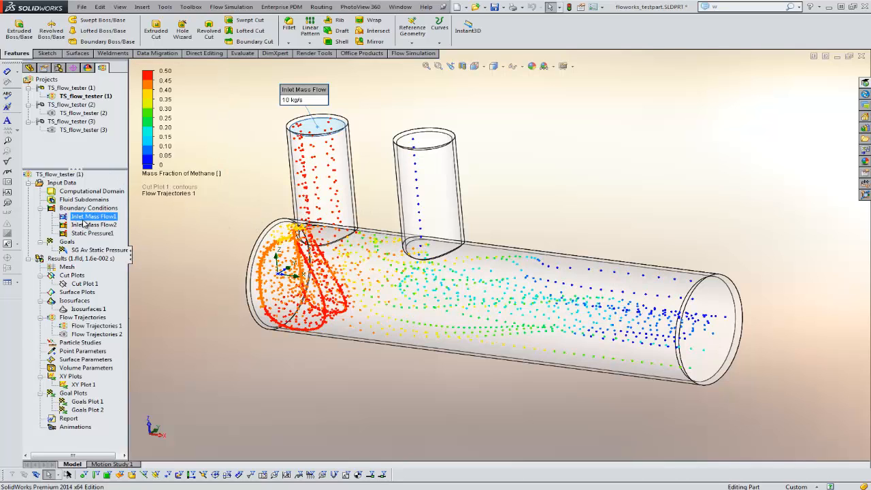
{"action": "left_click", "coordinate": [93, 215]}
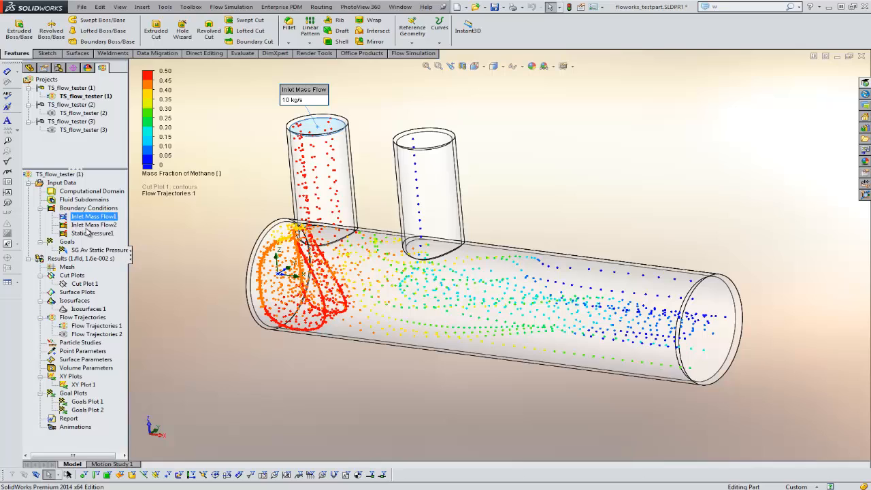
{"action": "left_click", "coordinate": [93, 233]}
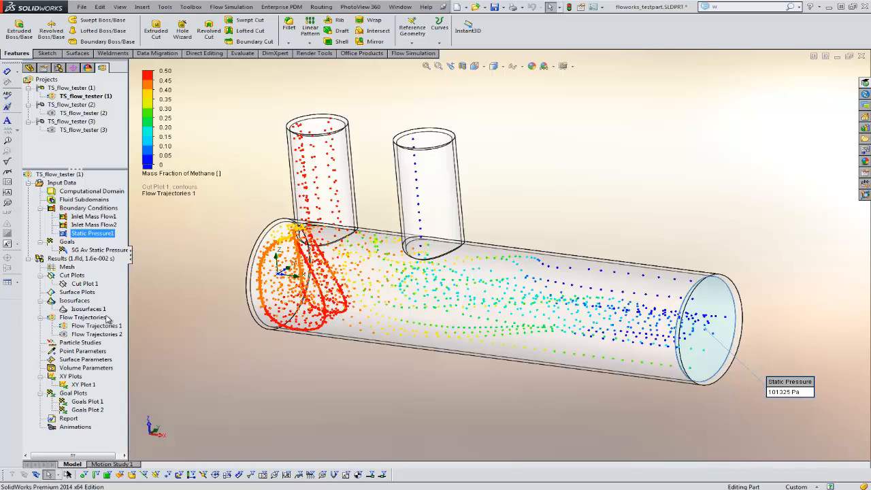
{"action": "mouse_move", "coordinate": [159, 316]}
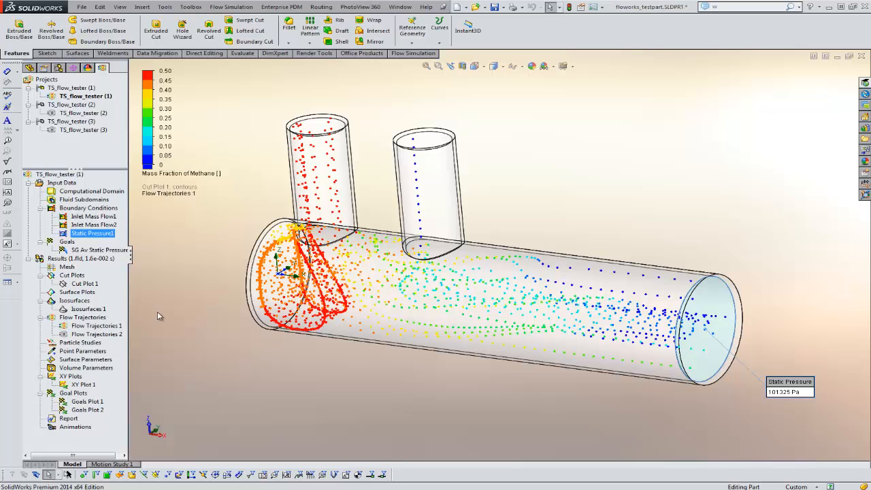
{"action": "right_click", "coordinate": [97, 325]}
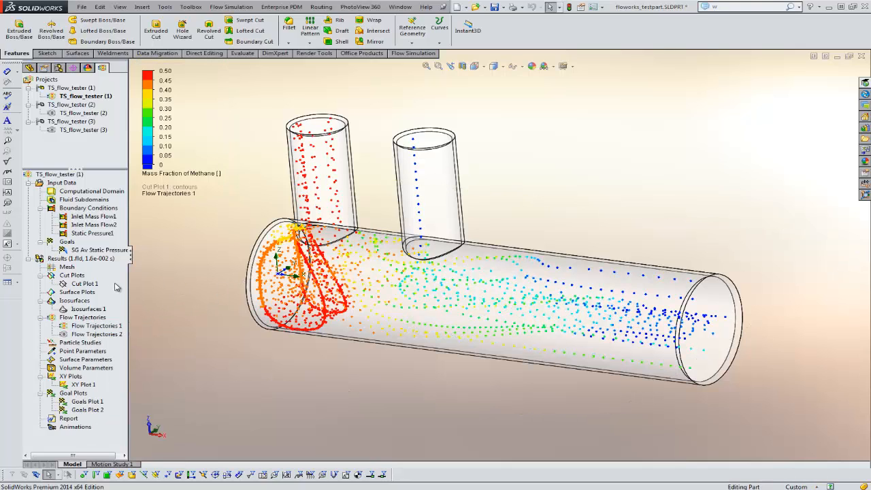
- Switch to COMPUTER_CHIP_&.SLDASM and bring up its Flow Simulation General Settings
{"action": "left_click", "coordinate": [400, 7]}
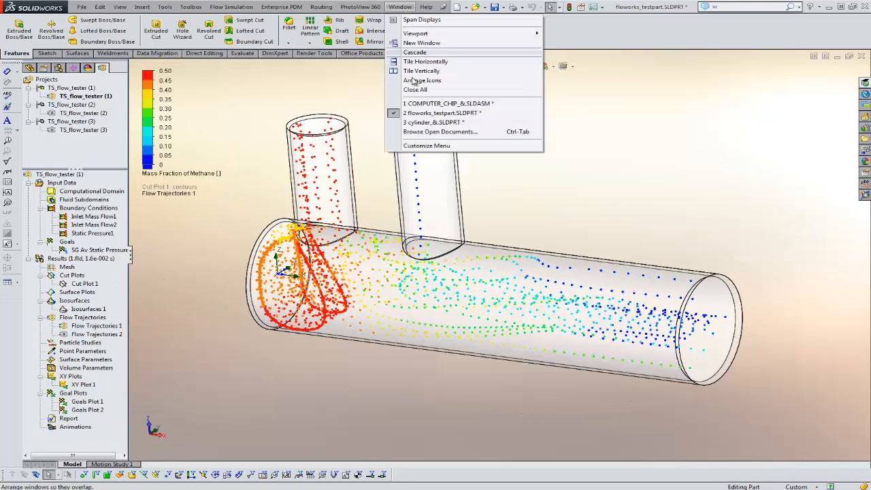
{"action": "left_click", "coordinate": [448, 103]}
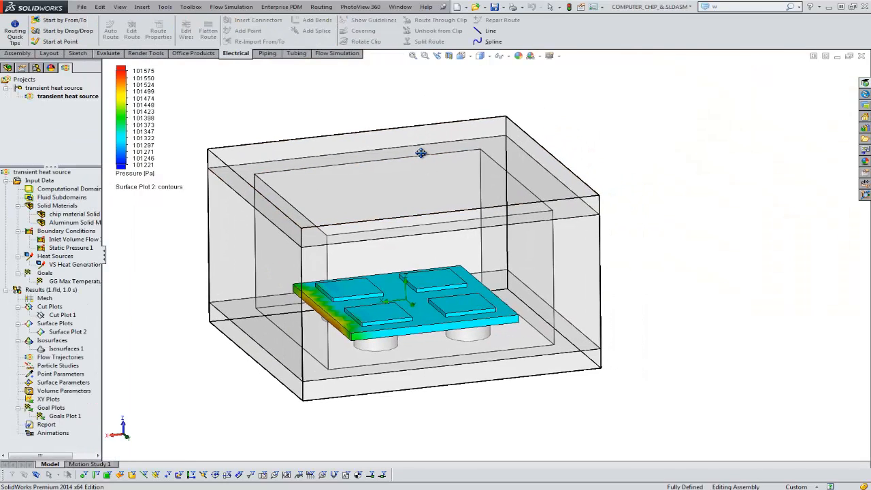
{"action": "left_click", "coordinate": [422, 159]}
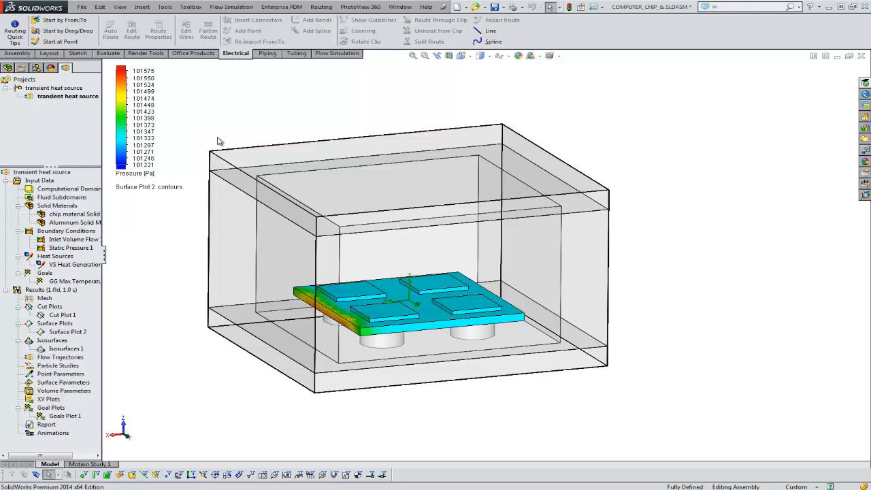
{"action": "mouse_move", "coordinate": [39, 186]}
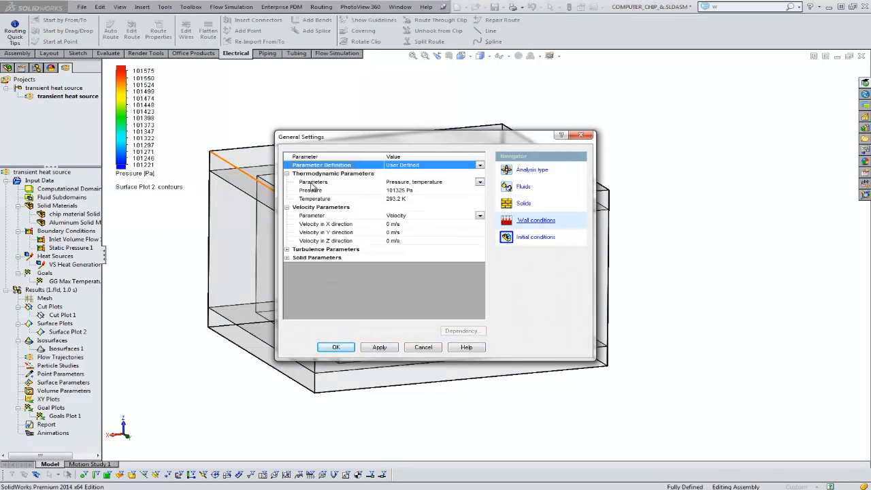
- Review the Fluids page showing Air as the project fluid, then close General Settings unchanged
{"action": "left_click", "coordinate": [523, 203]}
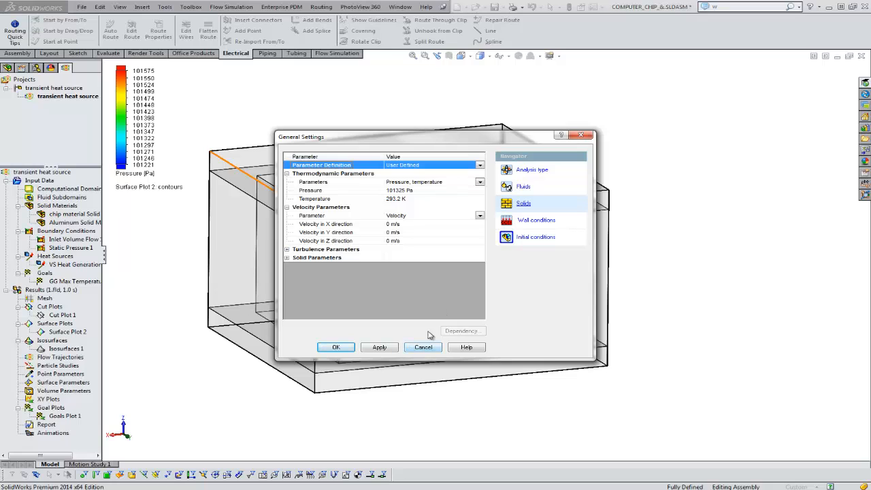
{"action": "left_click", "coordinate": [523, 187]}
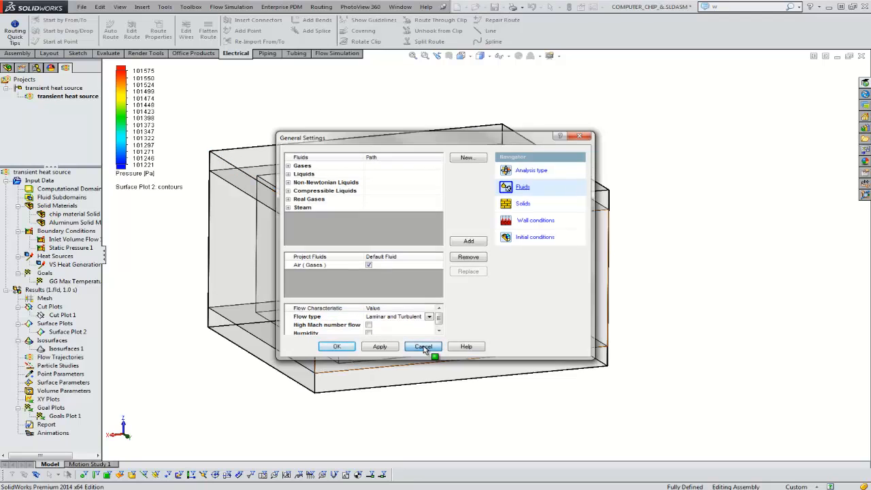
{"action": "left_click", "coordinate": [422, 346]}
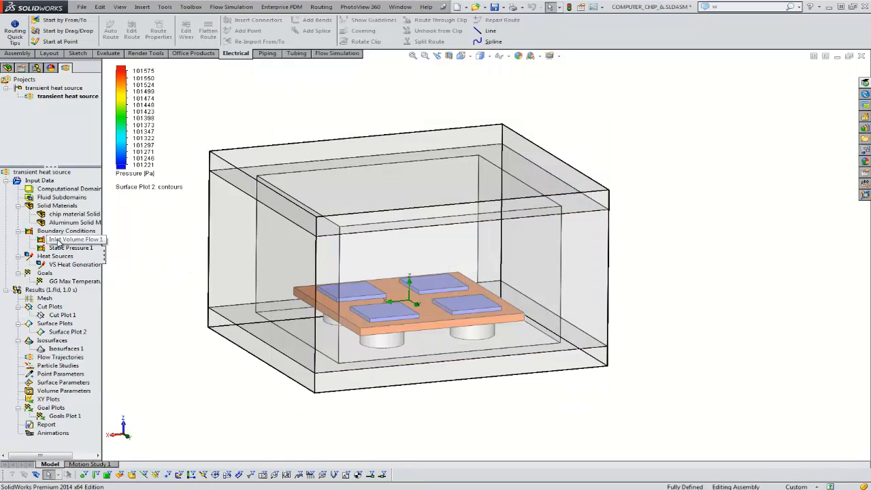
- Inspect Inlet Volume Flow 1, VS Heat Generation Rate 2, GG Max Temperature and Surface Plot 2, then open the Window menu
{"action": "right_click", "coordinate": [68, 239]}
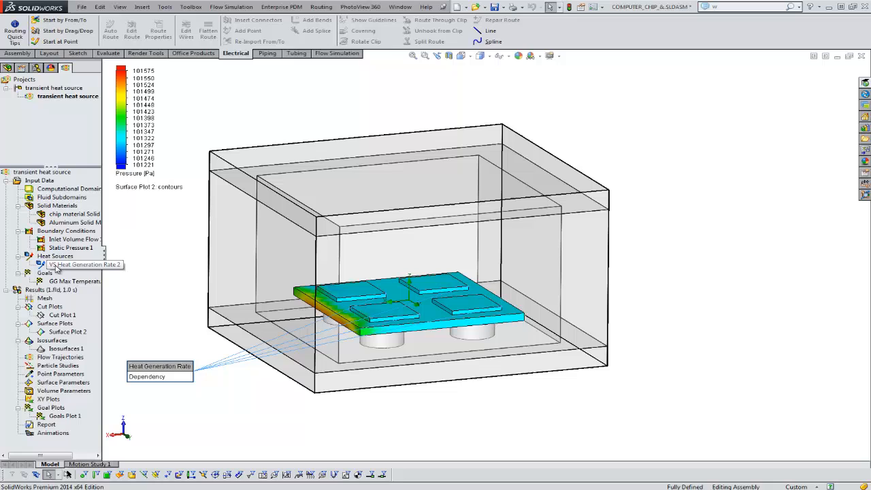
{"action": "right_click", "coordinate": [75, 264]}
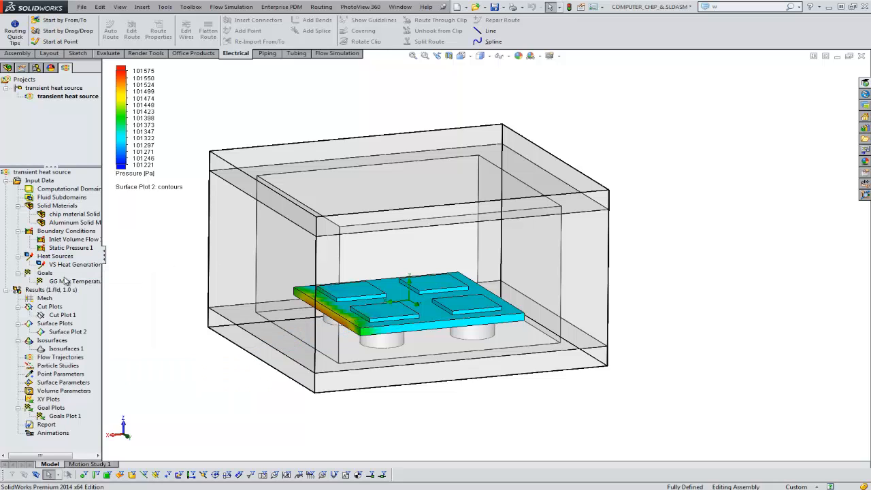
{"action": "right_click", "coordinate": [72, 281]}
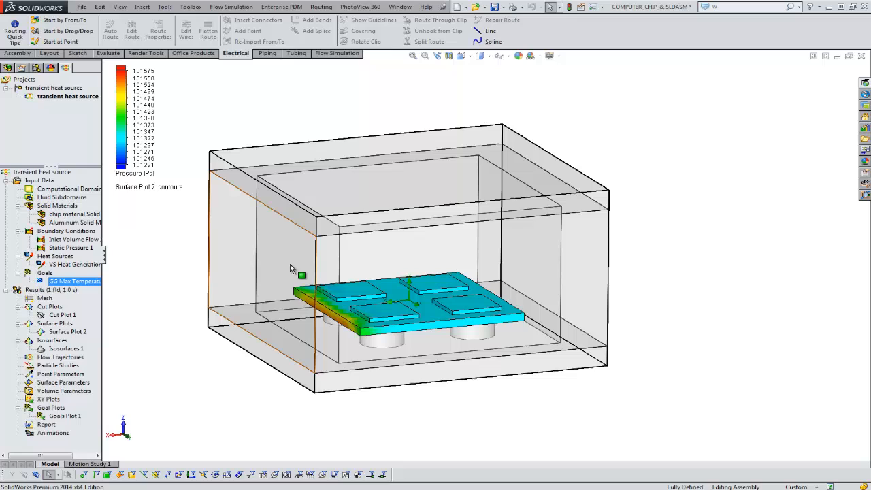
{"action": "mouse_move", "coordinate": [243, 267]}
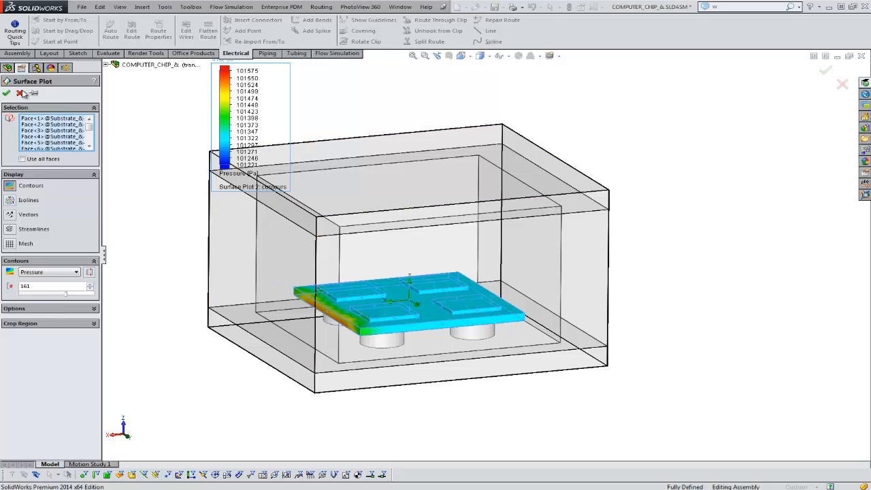
{"action": "left_click", "coordinate": [399, 7]}
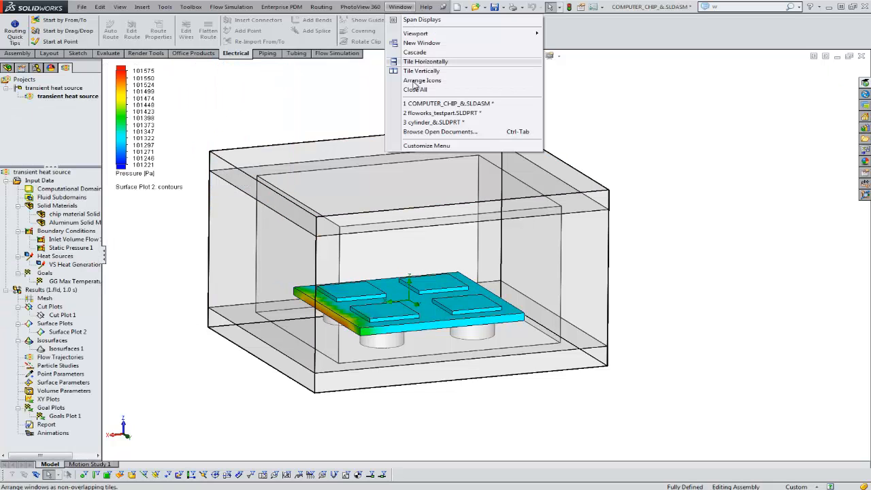
- Bring 3 cylinder_&.SLDPRT to the front to show the Re 140 trajectories
{"action": "left_click", "coordinate": [434, 121]}
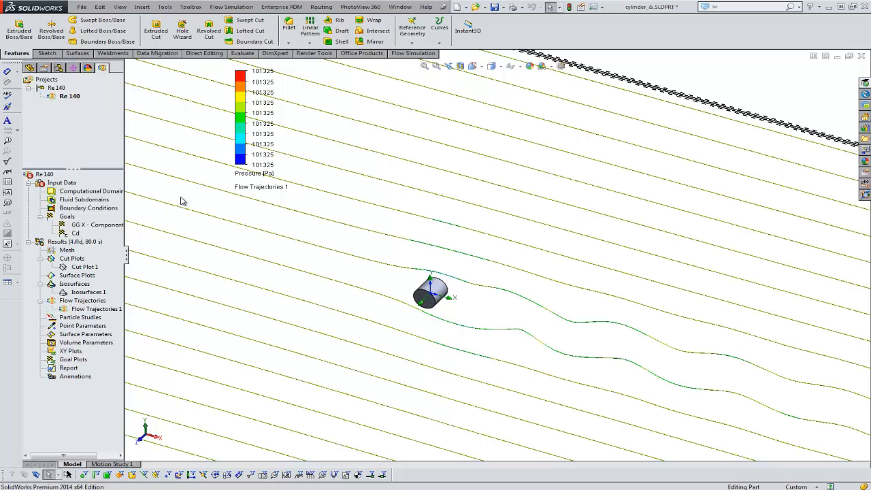
{"action": "mouse_move", "coordinate": [78, 235]}
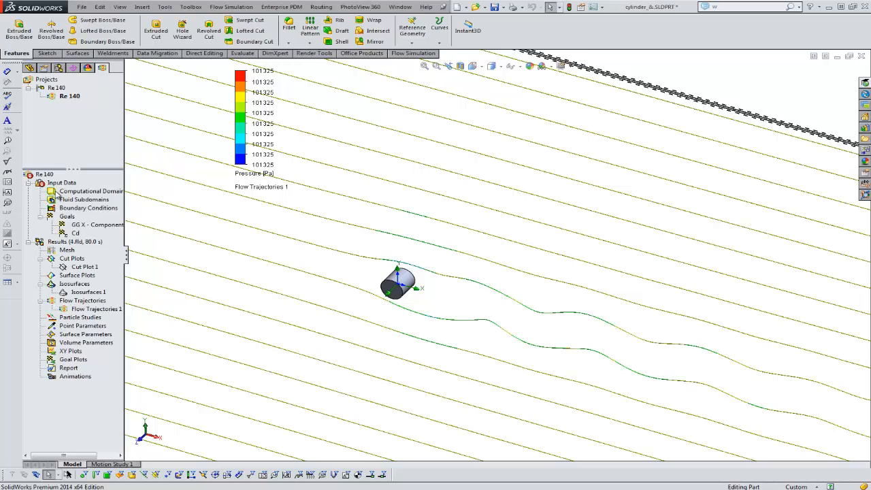
{"action": "mouse_move", "coordinate": [89, 201]}
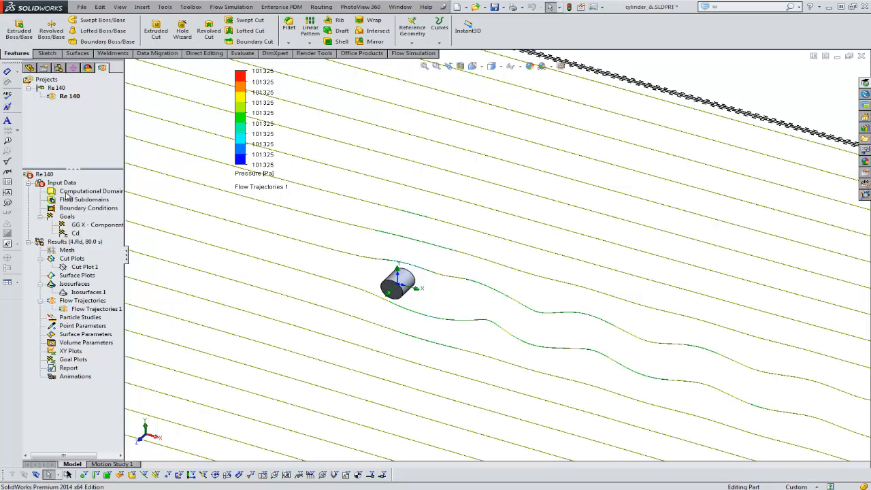
{"action": "right_click", "coordinate": [91, 190]}
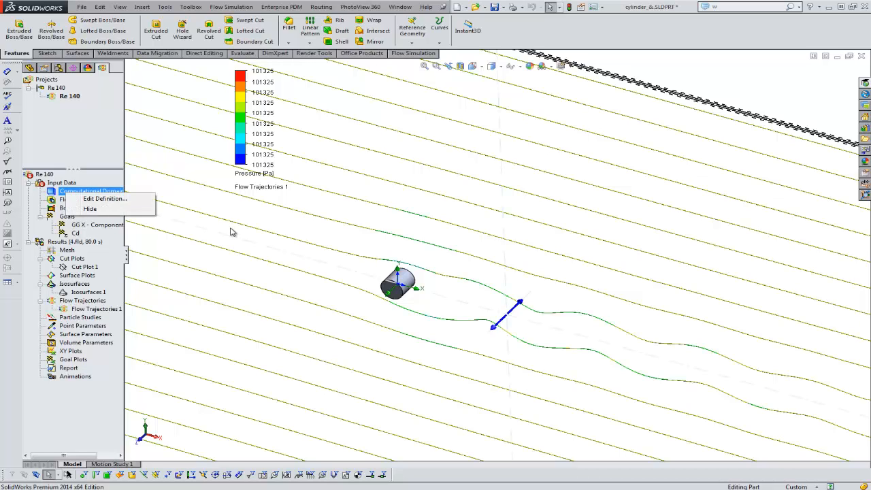
{"action": "mouse_move", "coordinate": [350, 272]}
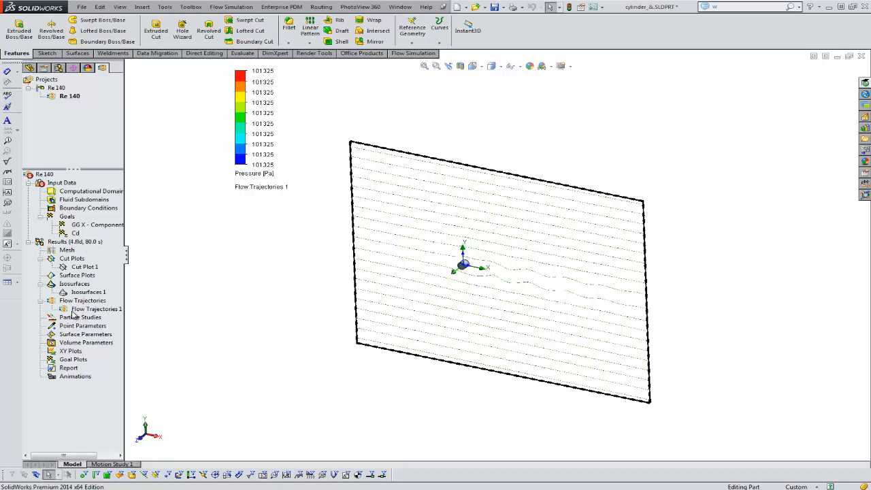
{"action": "right_click", "coordinate": [96, 308]}
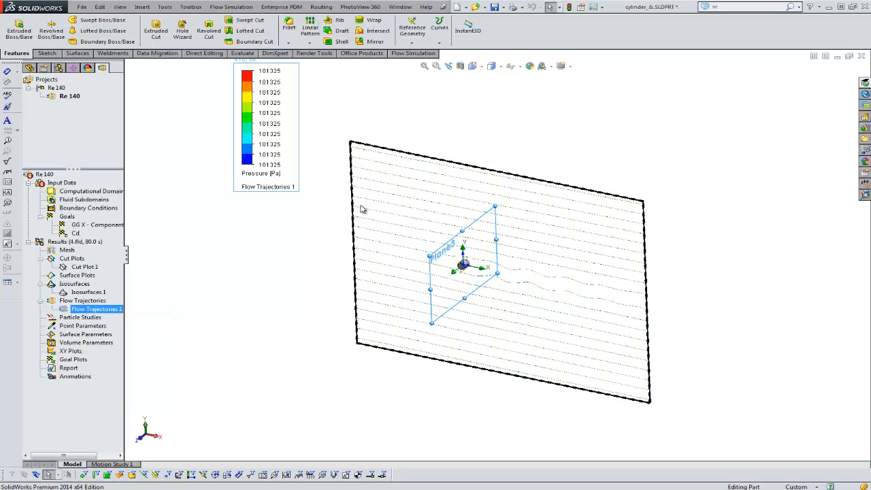
{"action": "double_click", "coordinate": [96, 308]}
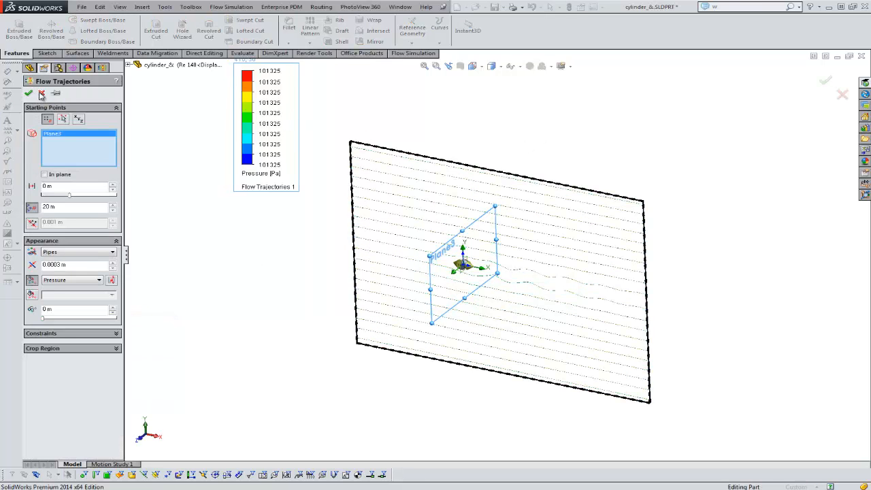
{"action": "left_click", "coordinate": [29, 94]}
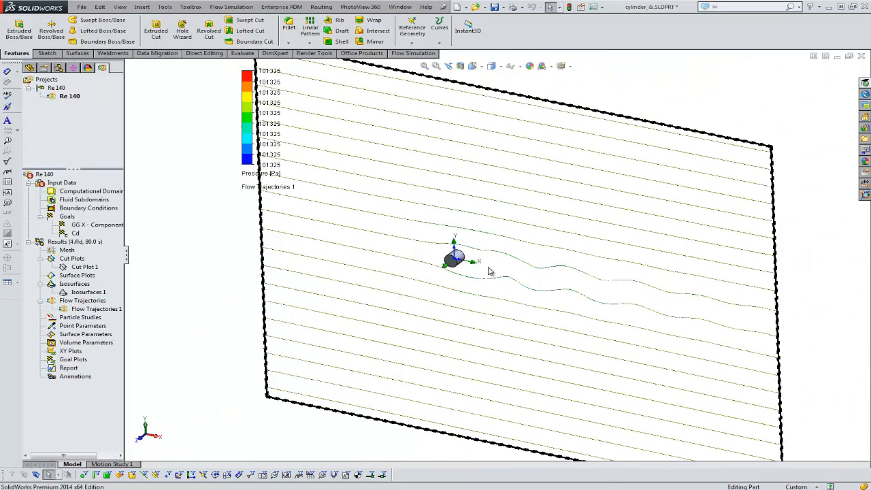
{"action": "left_click_drag", "start_coordinate": [490, 272], "coordinate": [473, 262]}
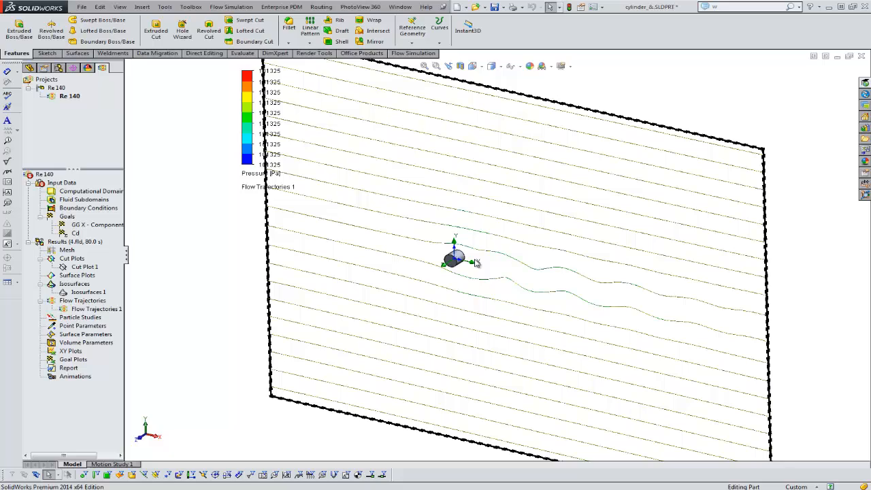
{"action": "mouse_move", "coordinate": [475, 259]}
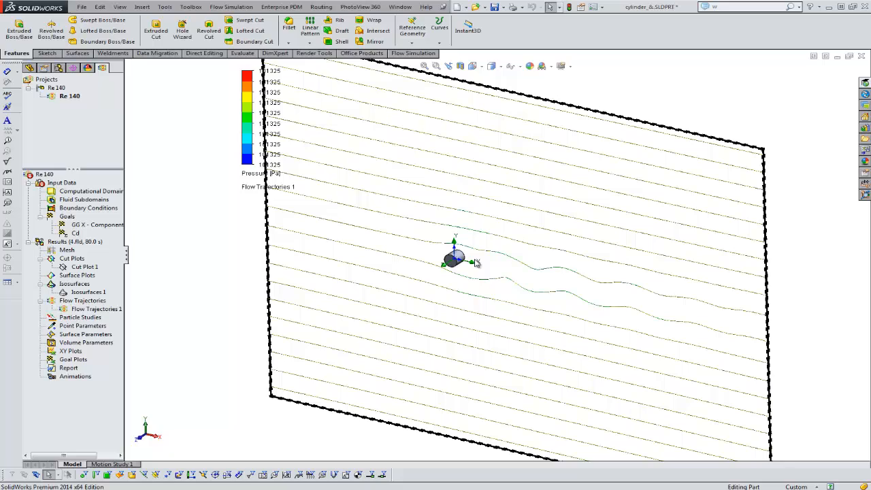
{"action": "mouse_move", "coordinate": [532, 238]}
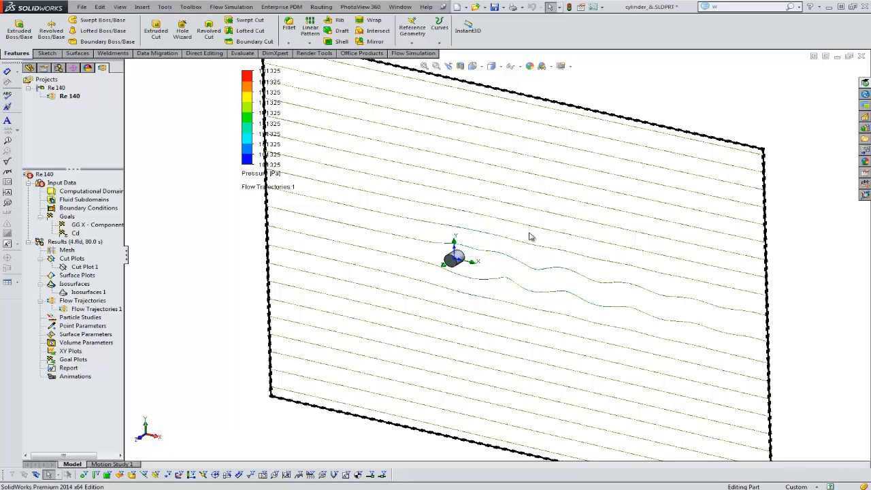
{"action": "mouse_move", "coordinate": [531, 236]}
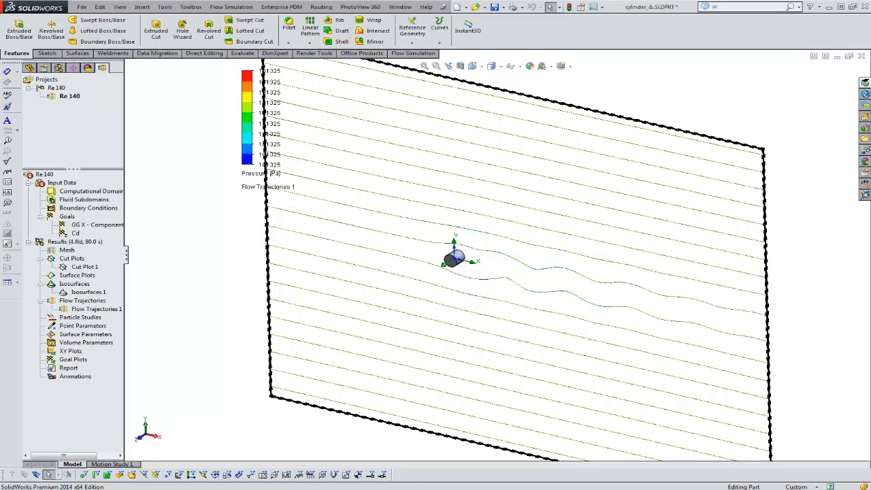